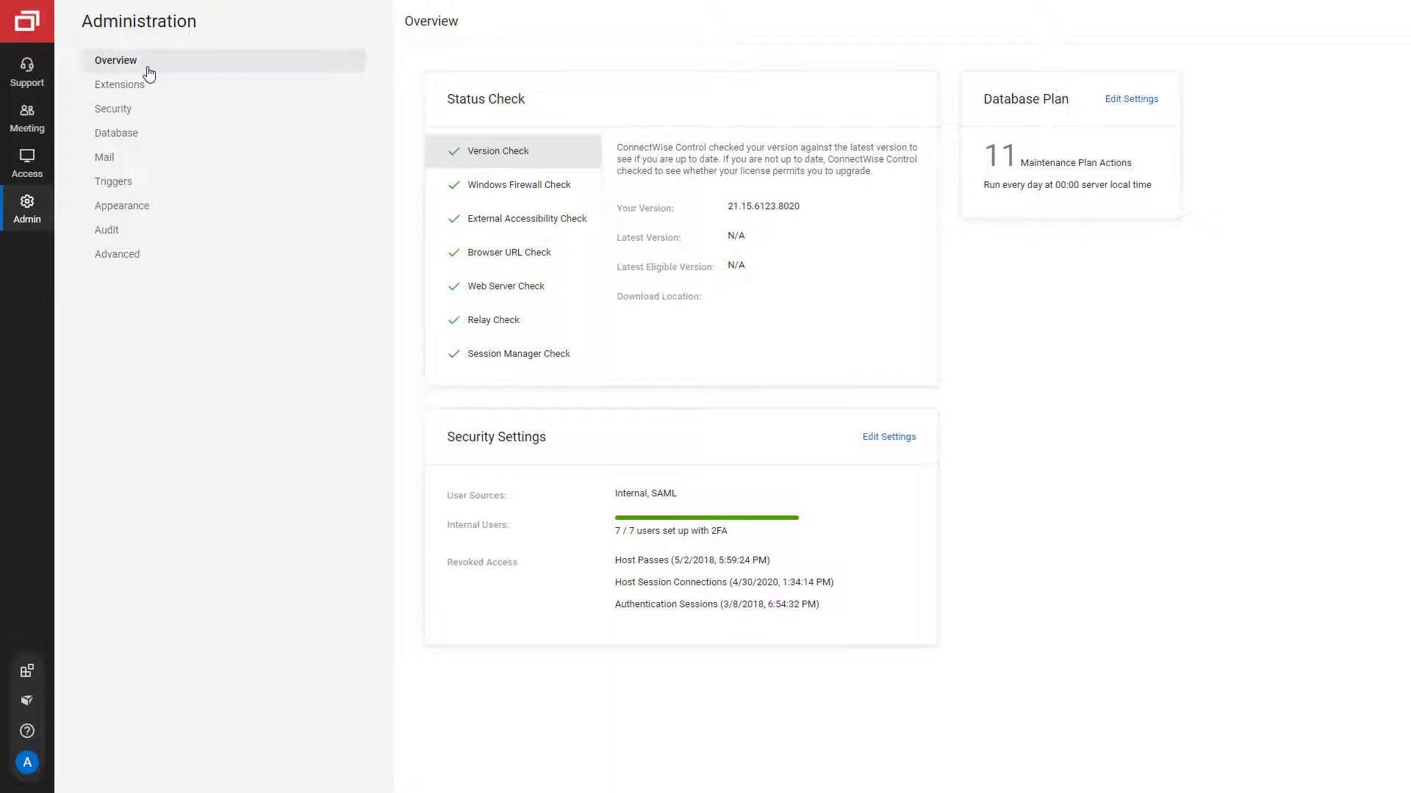
Show the Administration Overview with status checks, database plan and security settings.
click(27, 162)
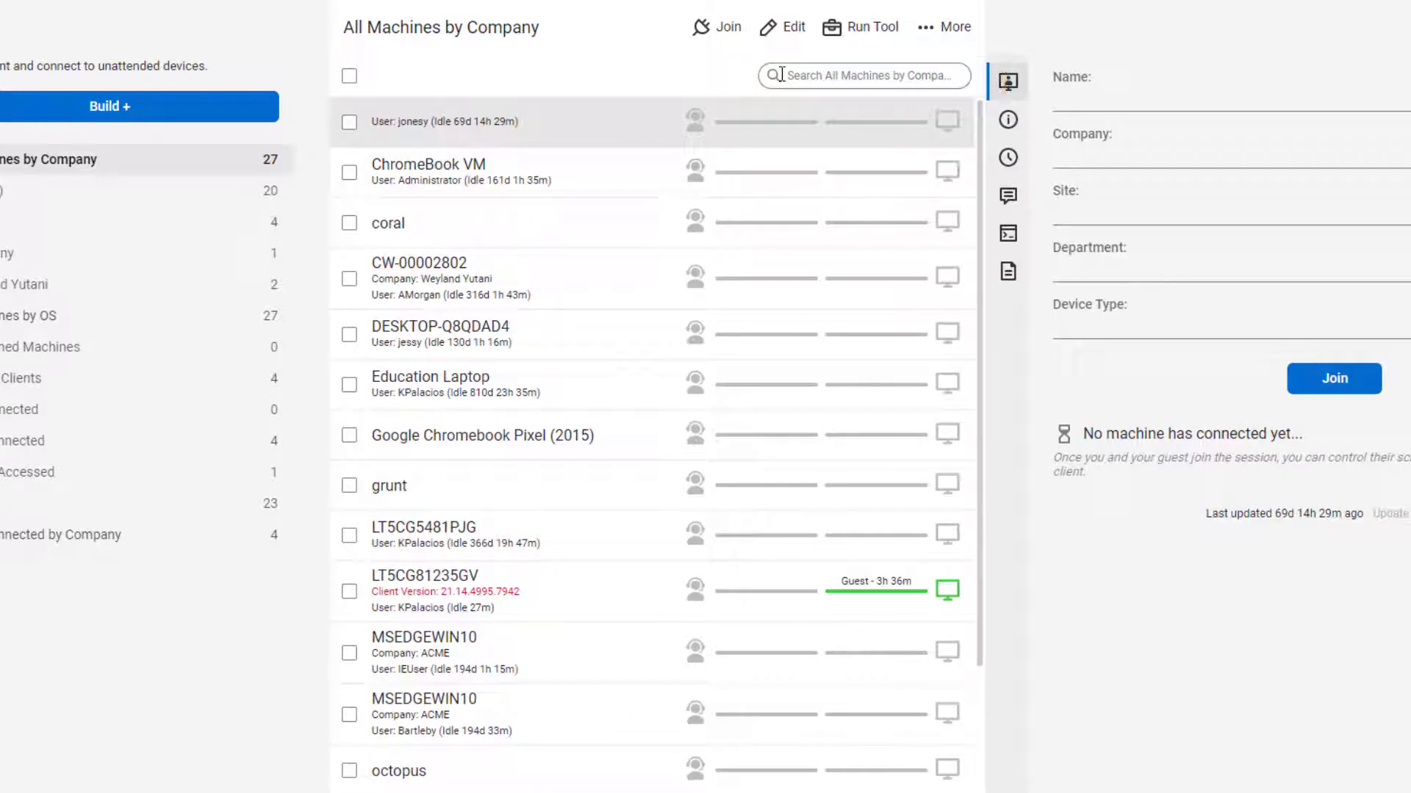
Filter the All Machines by Company list for 'acme'.
text(acme)
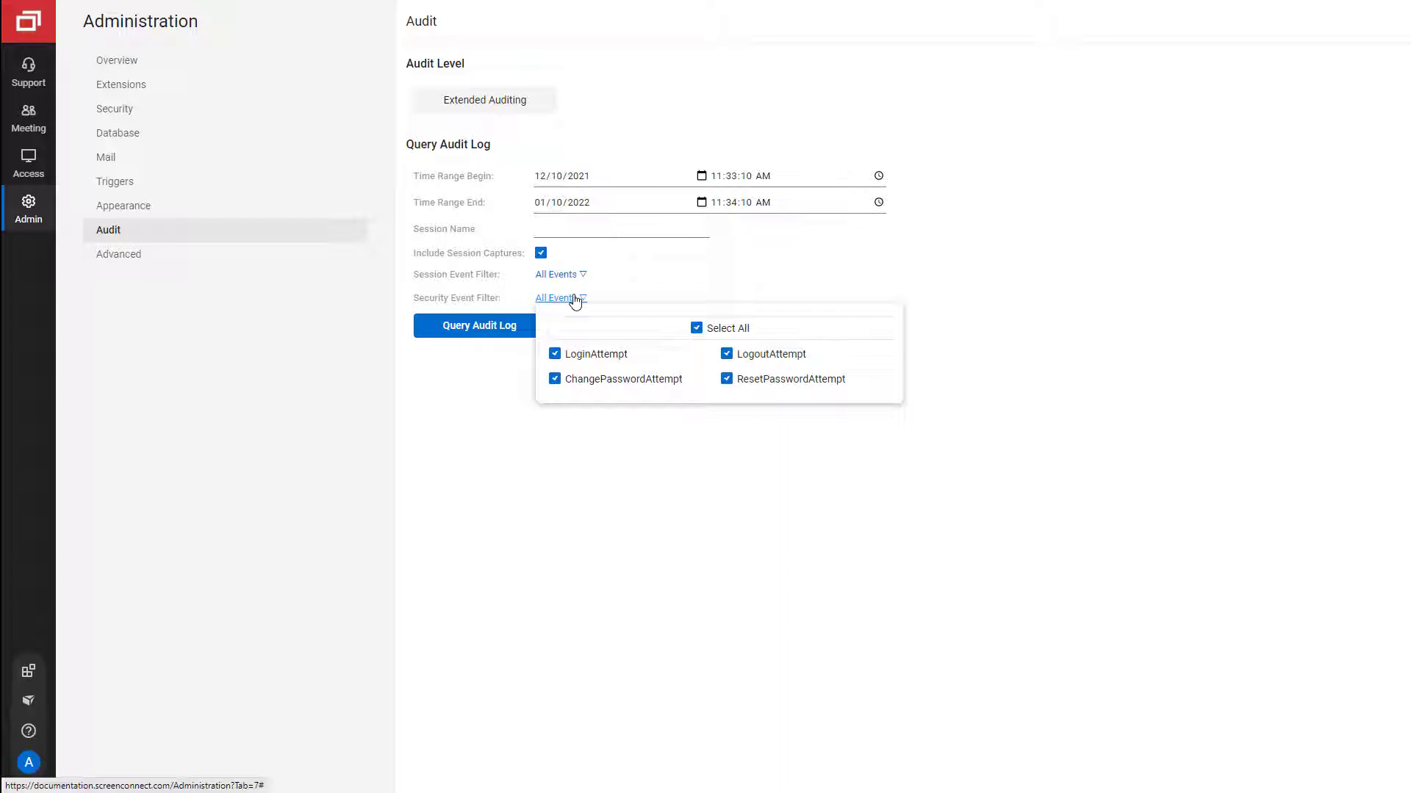
Expand the All Events security event filter on the Audit page.
click(115, 180)
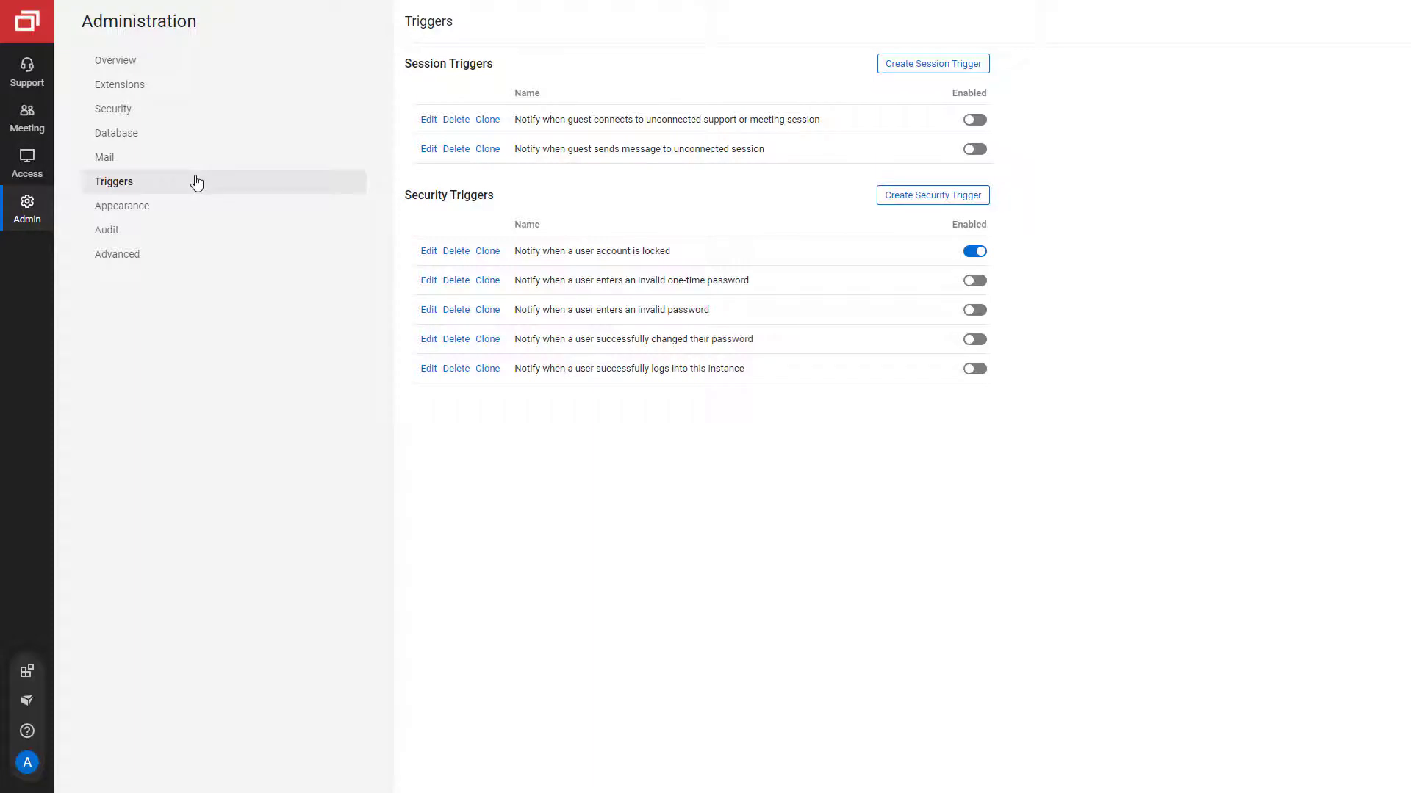
Show the Triggers list of session and security triggers.
click(932, 195)
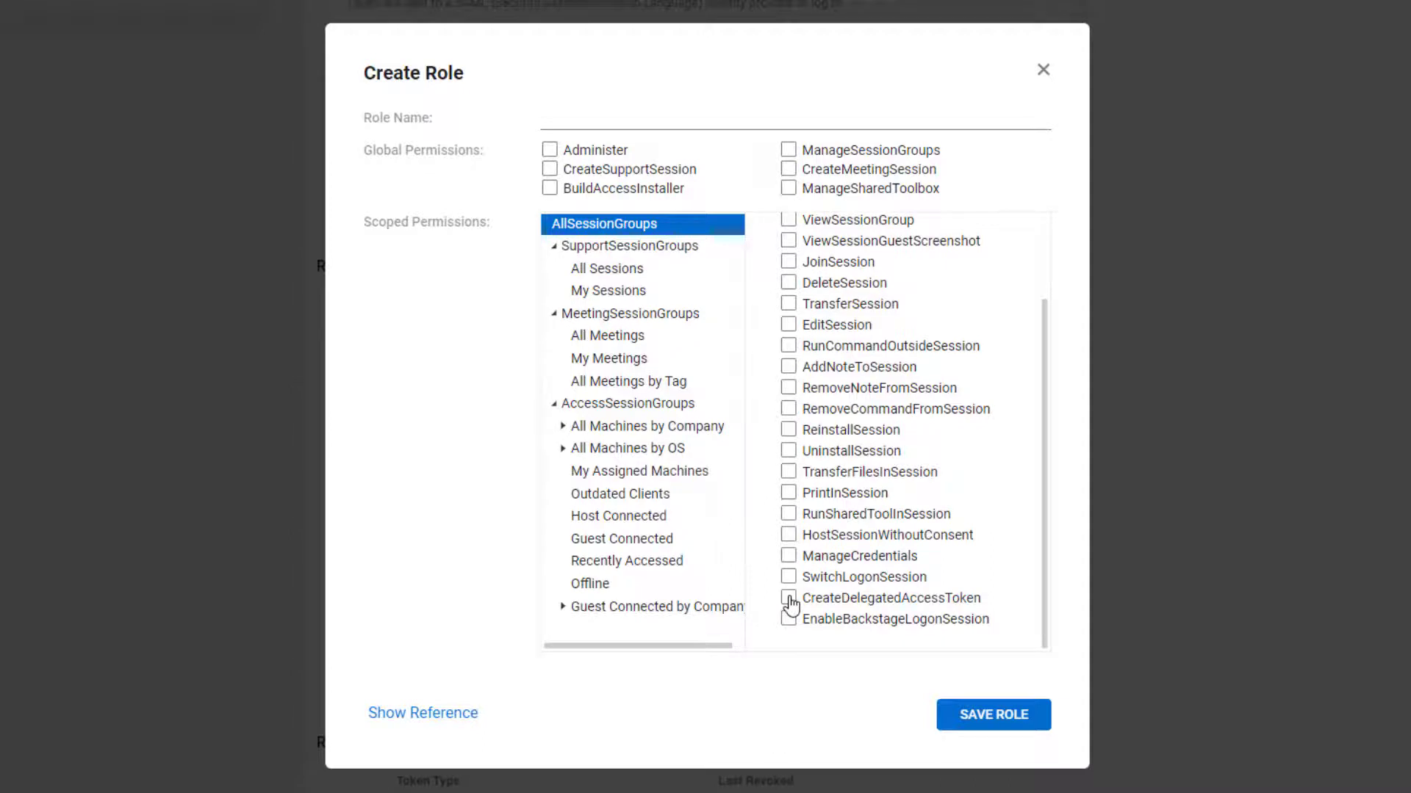
Point out the CreateDelegatedAccessToken scoped permission in the Create Role dialog.
click(789, 598)
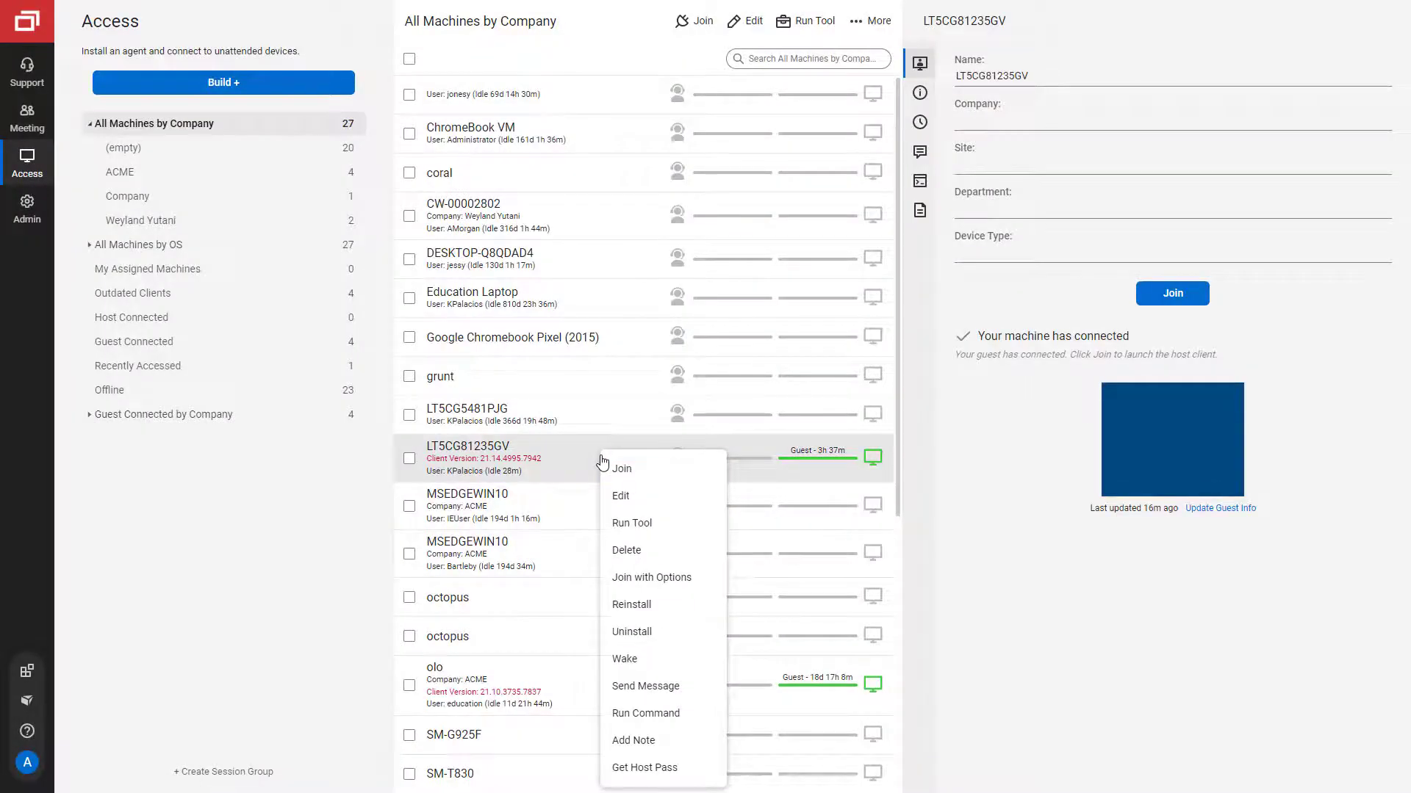
Show the context menu of actions for connected machine LT5CG81235GV.
click(643, 767)
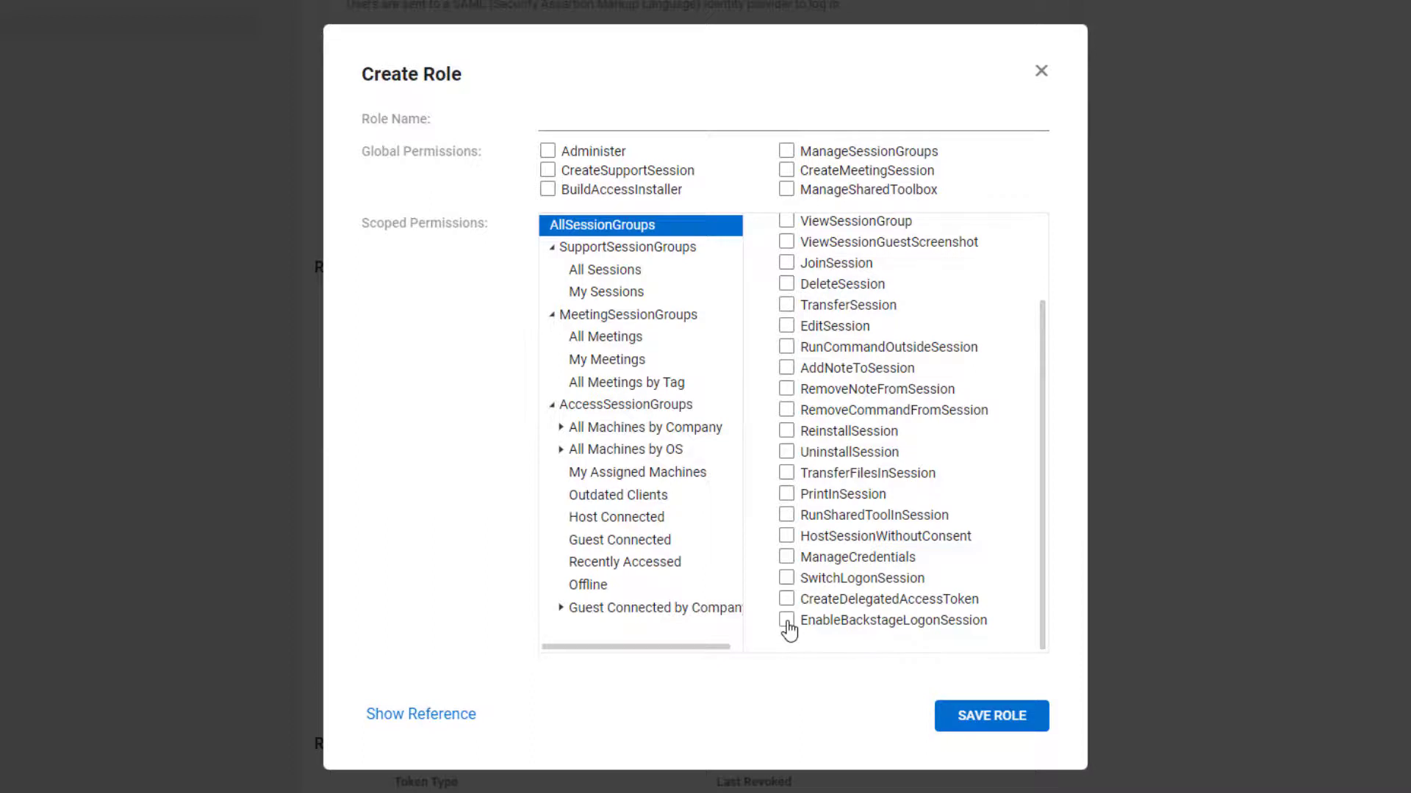
Point out the EnableBackstageLogonSession scoped permission in the Create Role dialog.
click(786, 620)
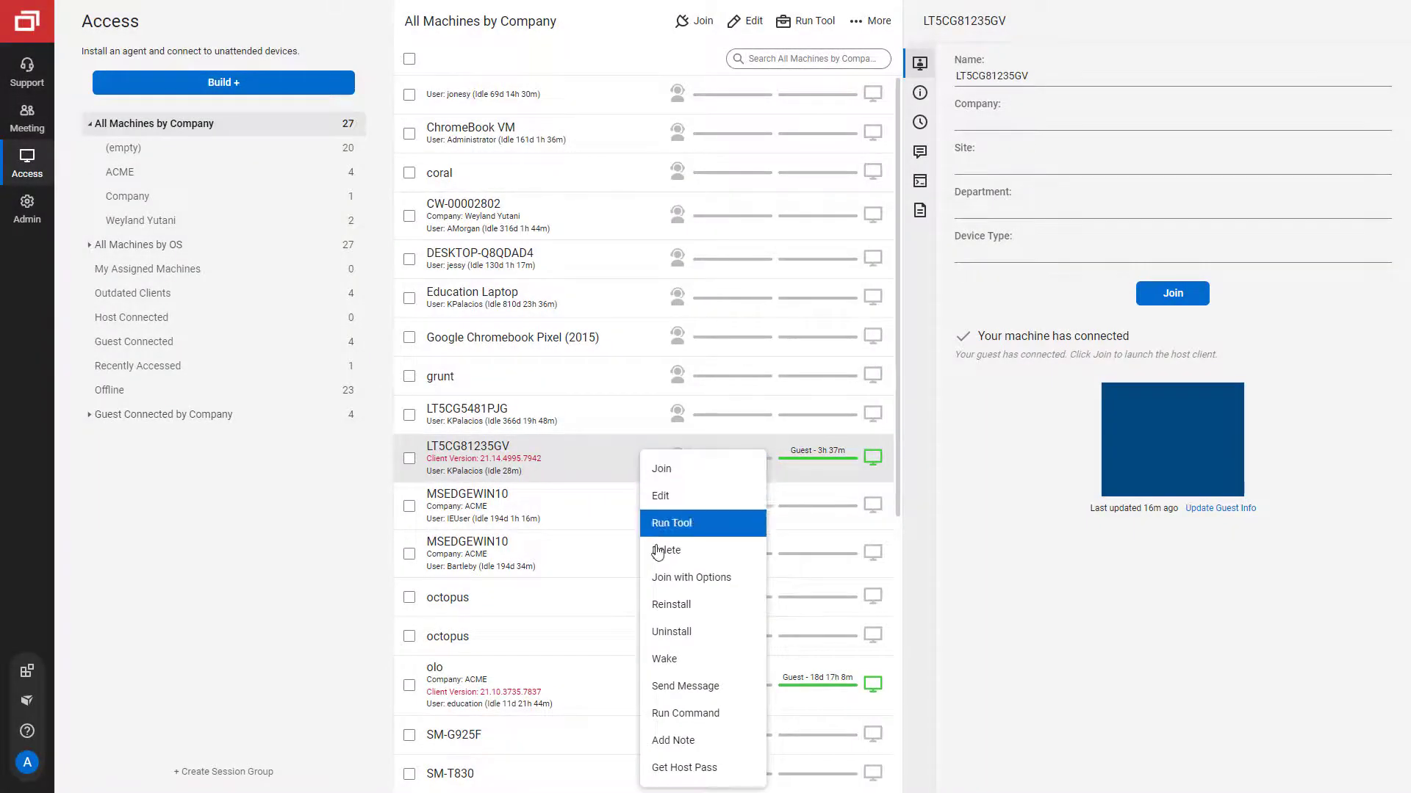
Choose Join with Options for LT5CG81235GV and select the Backstage logon session.
click(690, 578)
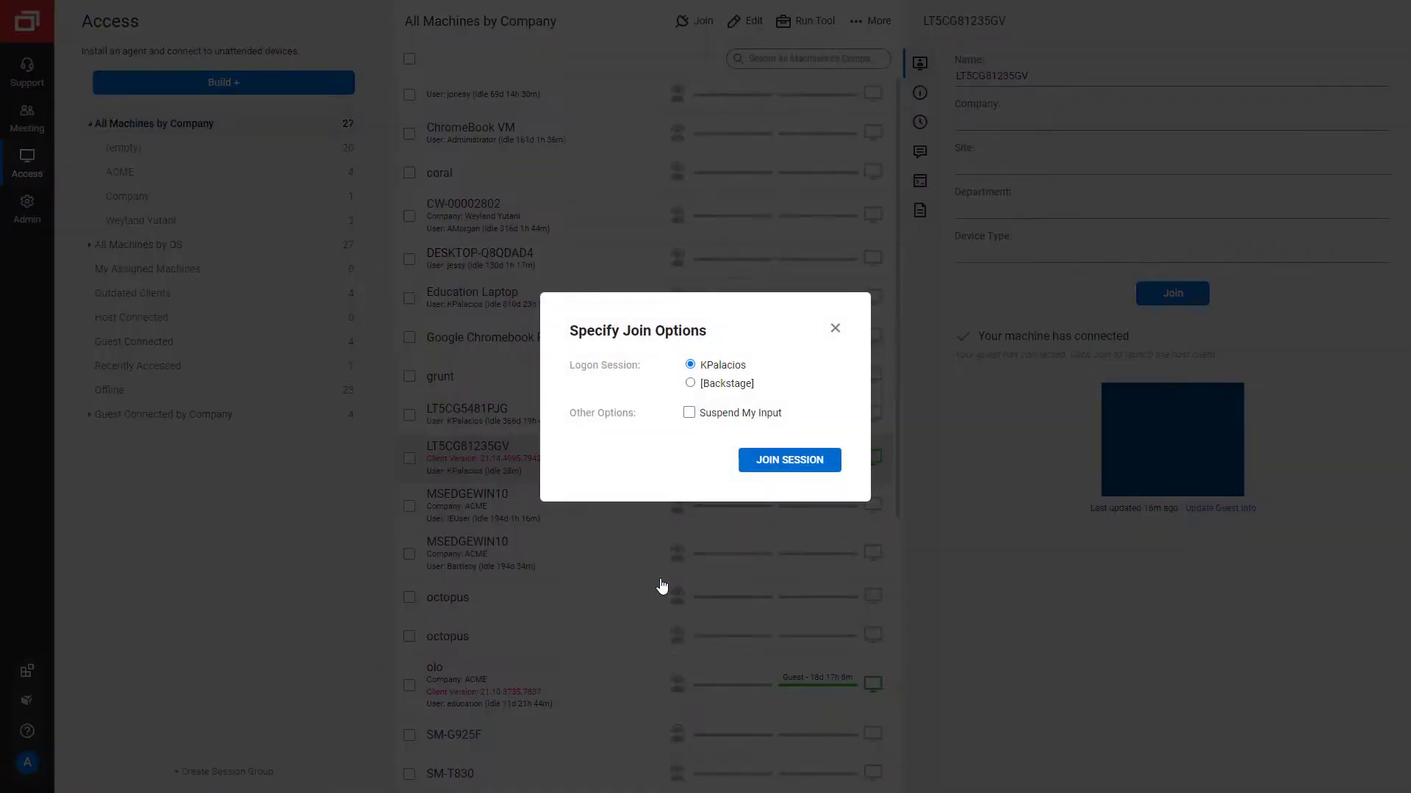
click(690, 384)
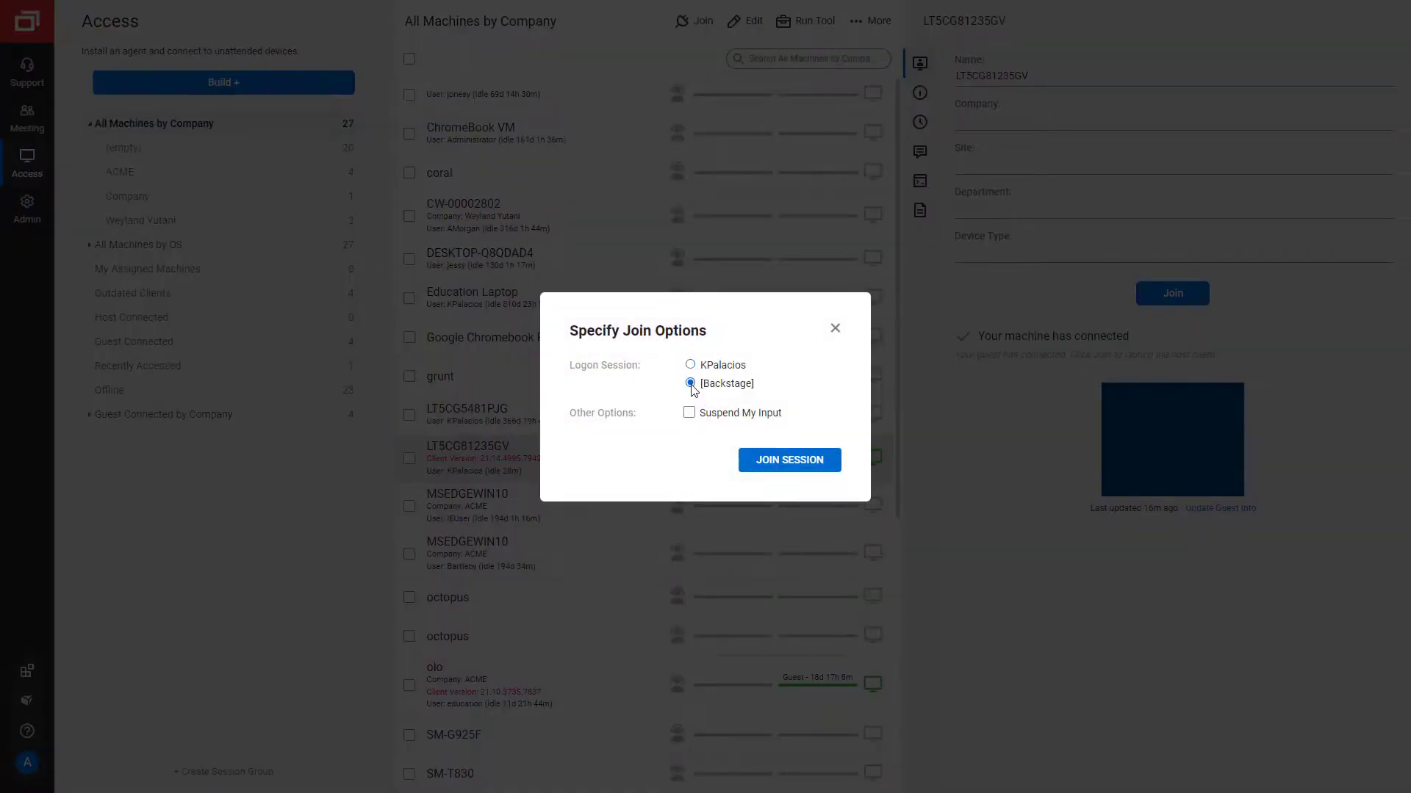